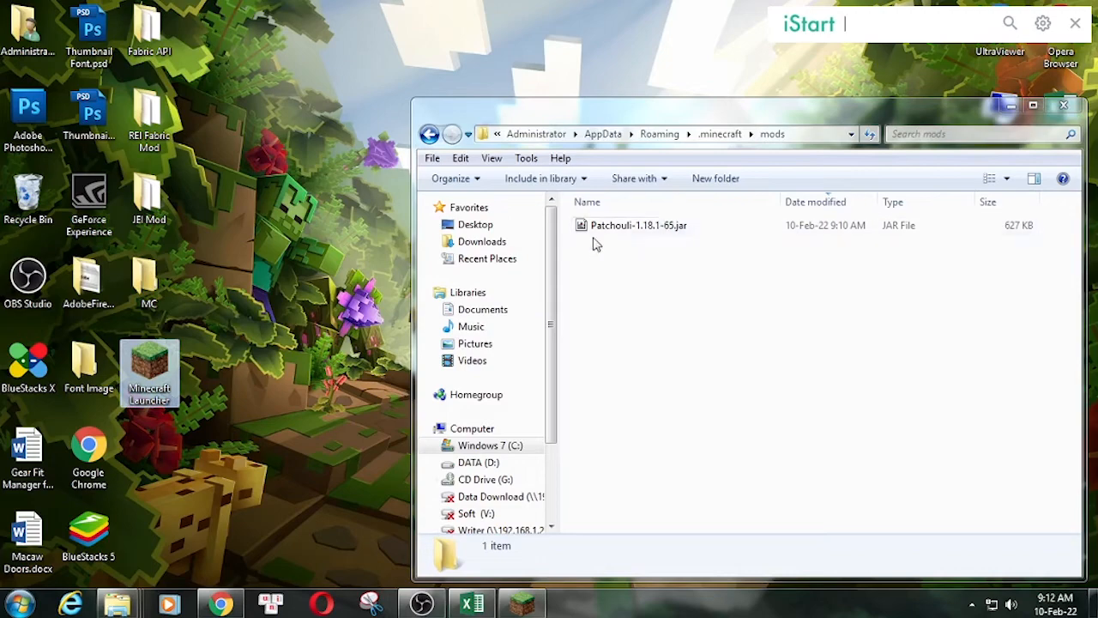
Launch Minecraft from the desktop shortcut with the Patchouli jar in the mods folder.
double_click(149, 371)
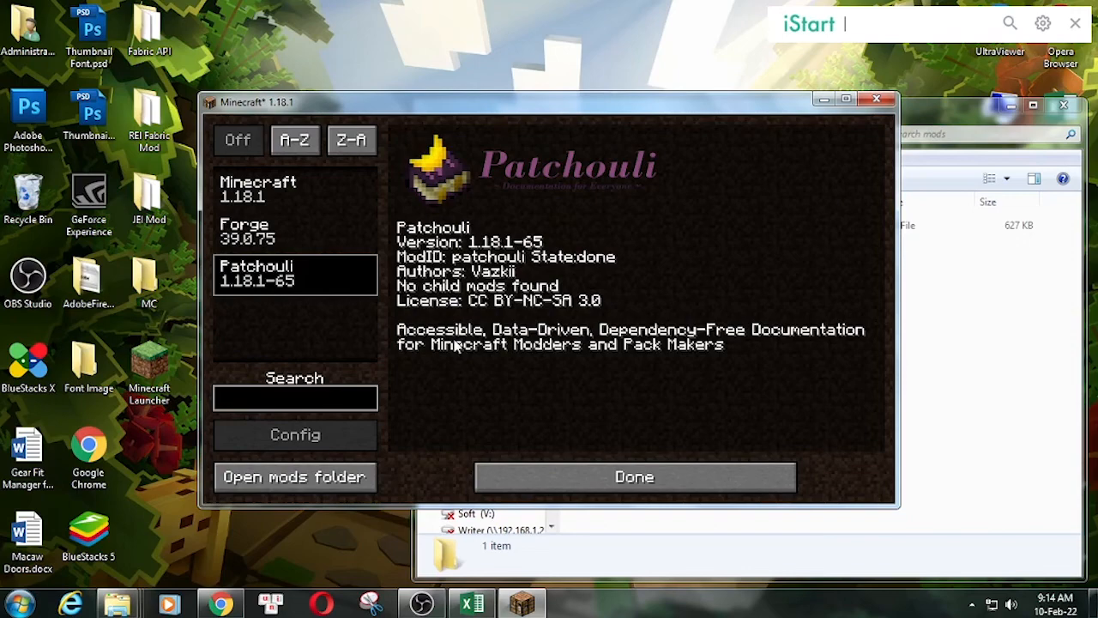
mouse_move(490, 438)
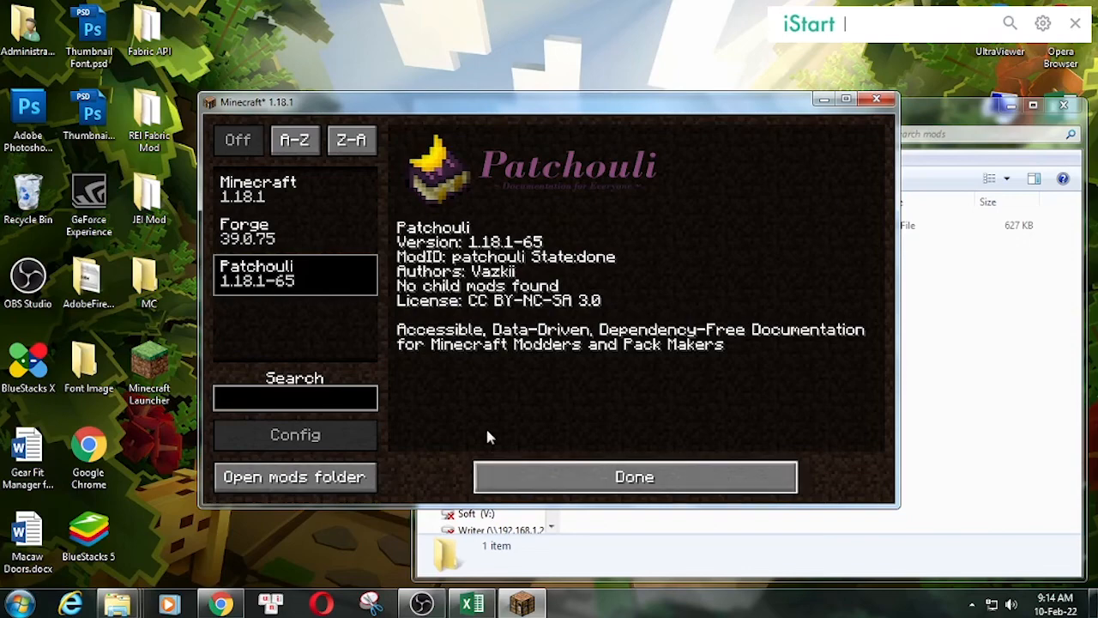
Look through the Controls key binds list, then return to the title screen showing 3 mods loaded.
click(635, 477)
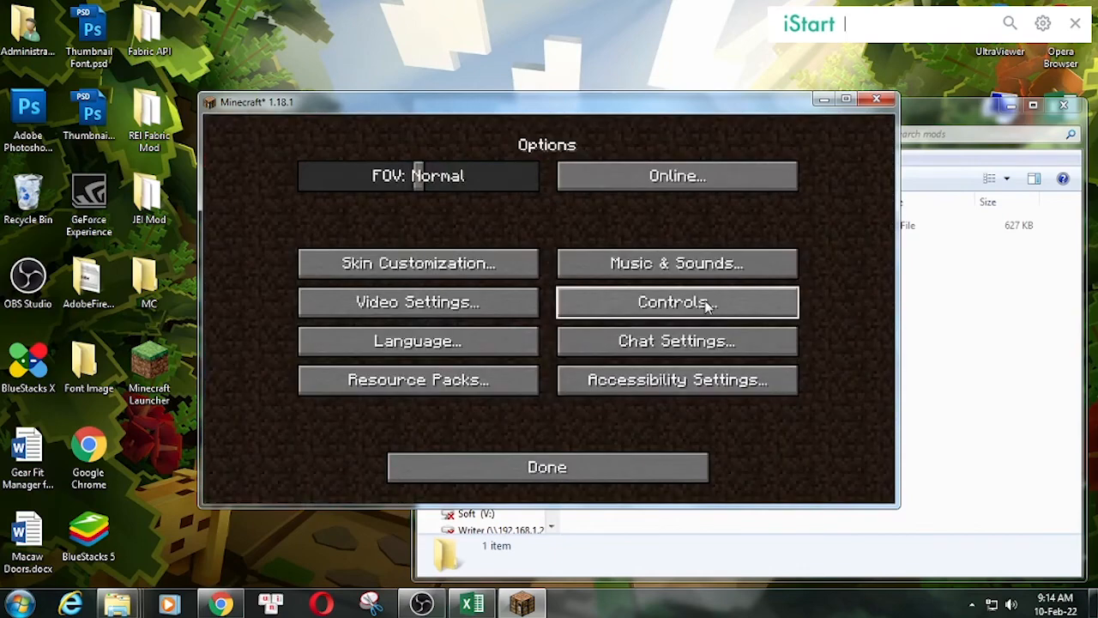
click(676, 302)
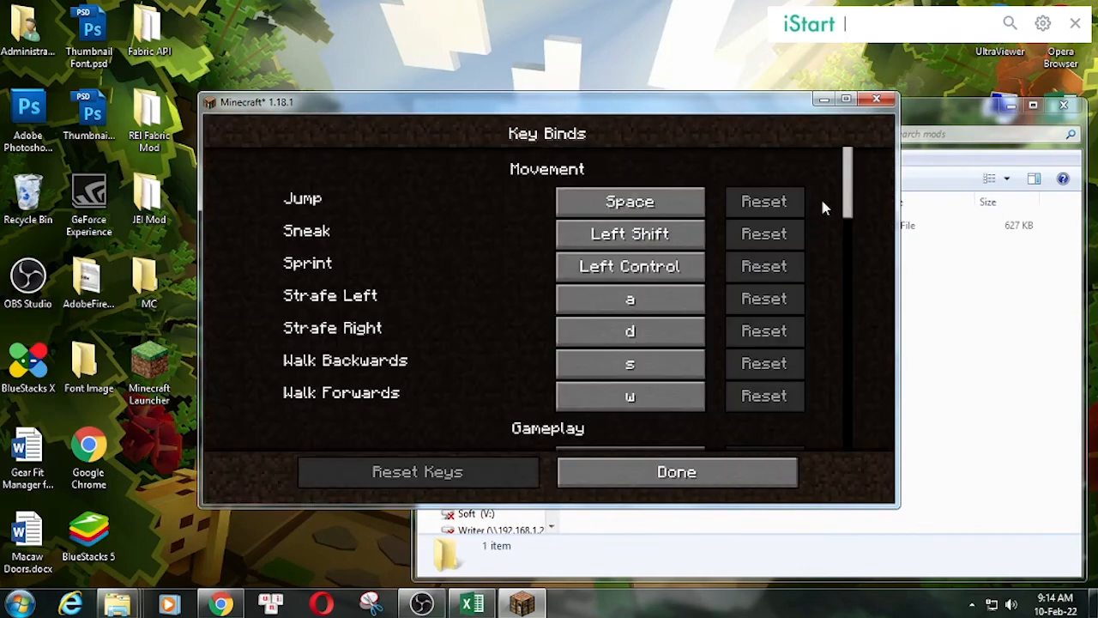
scroll(down, 3)
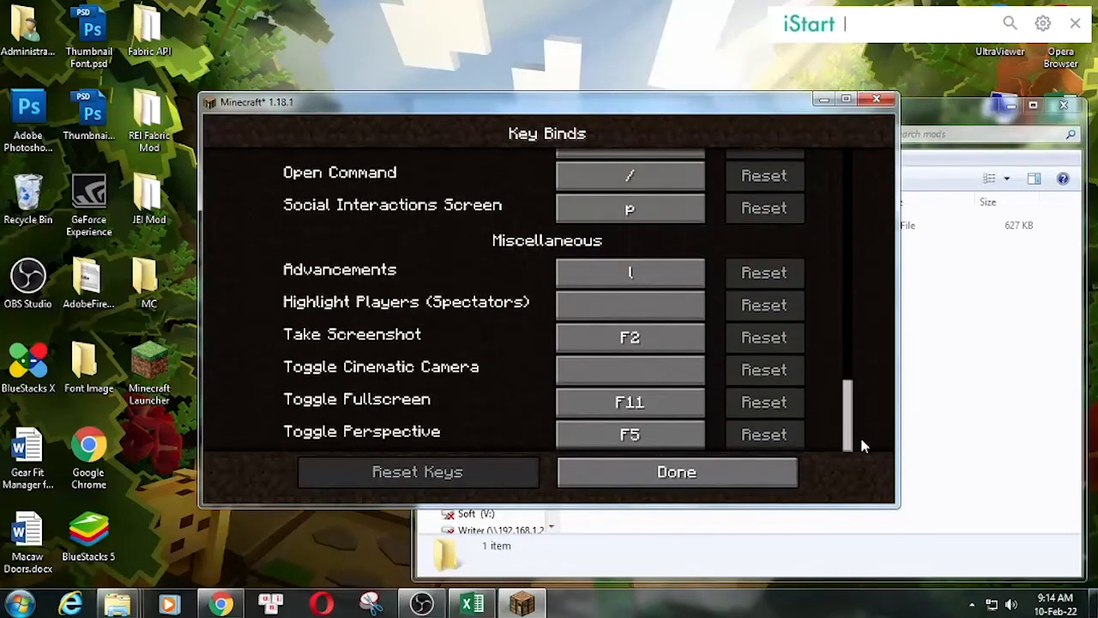
scroll(up, 3)
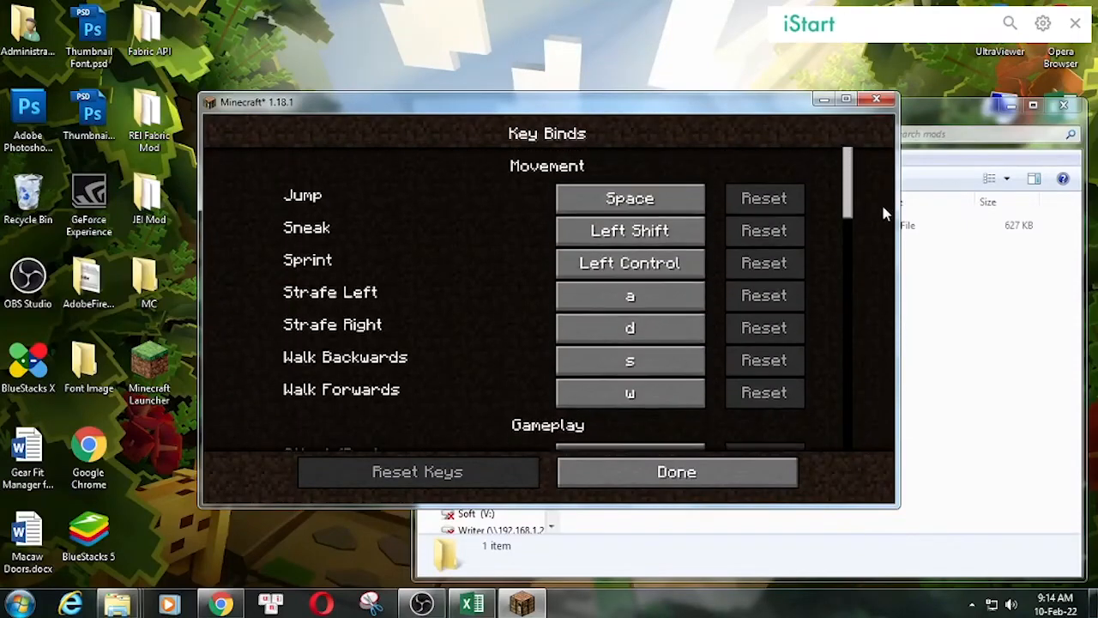
click(676, 472)
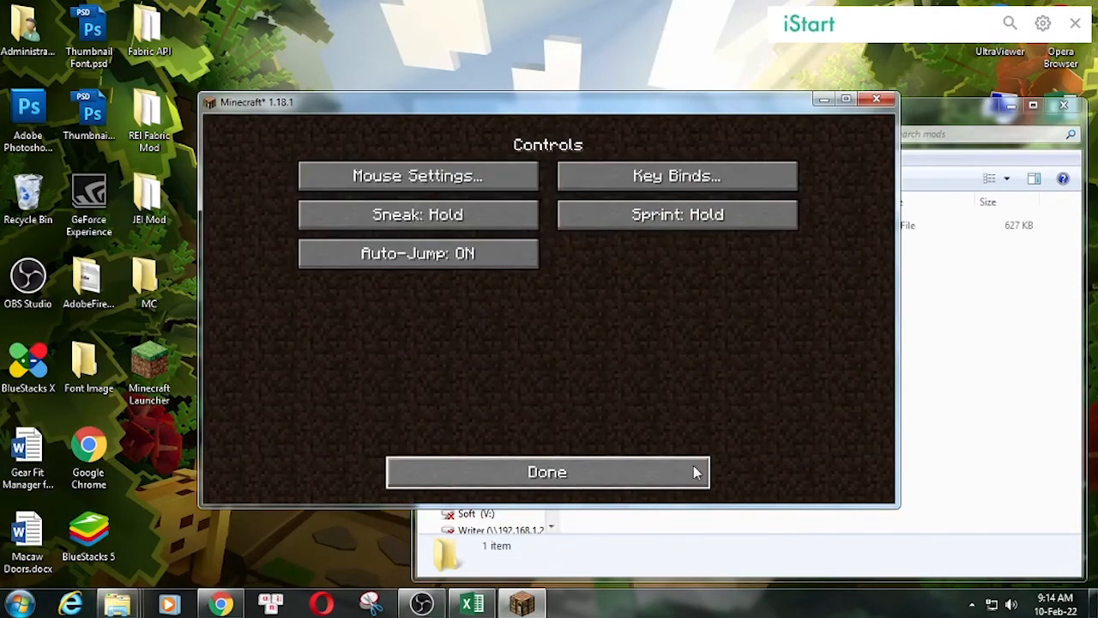
click(545, 472)
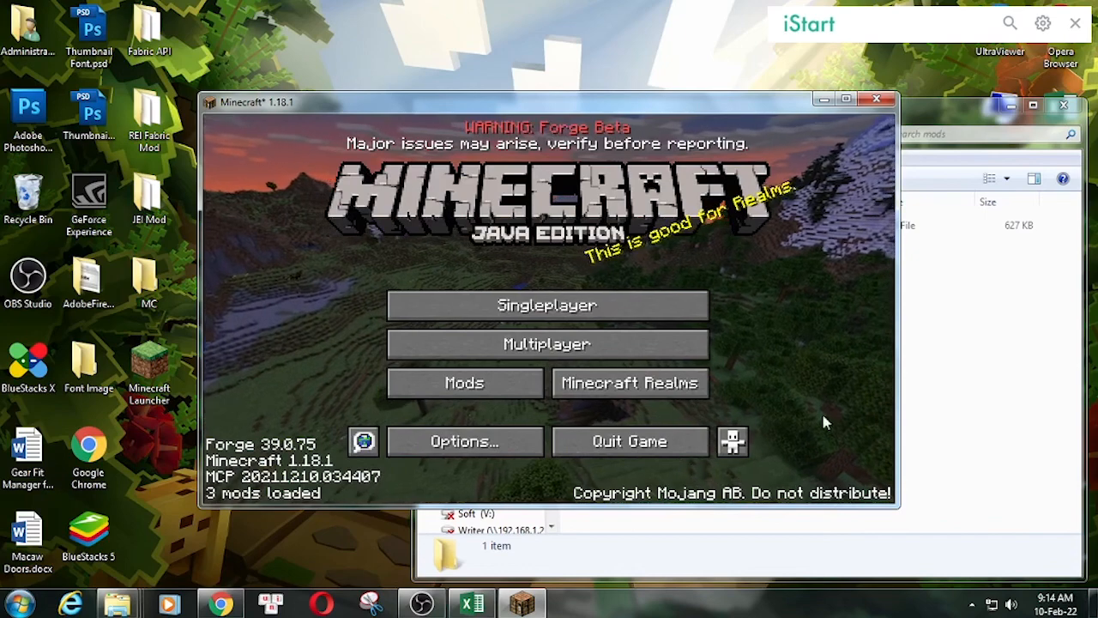